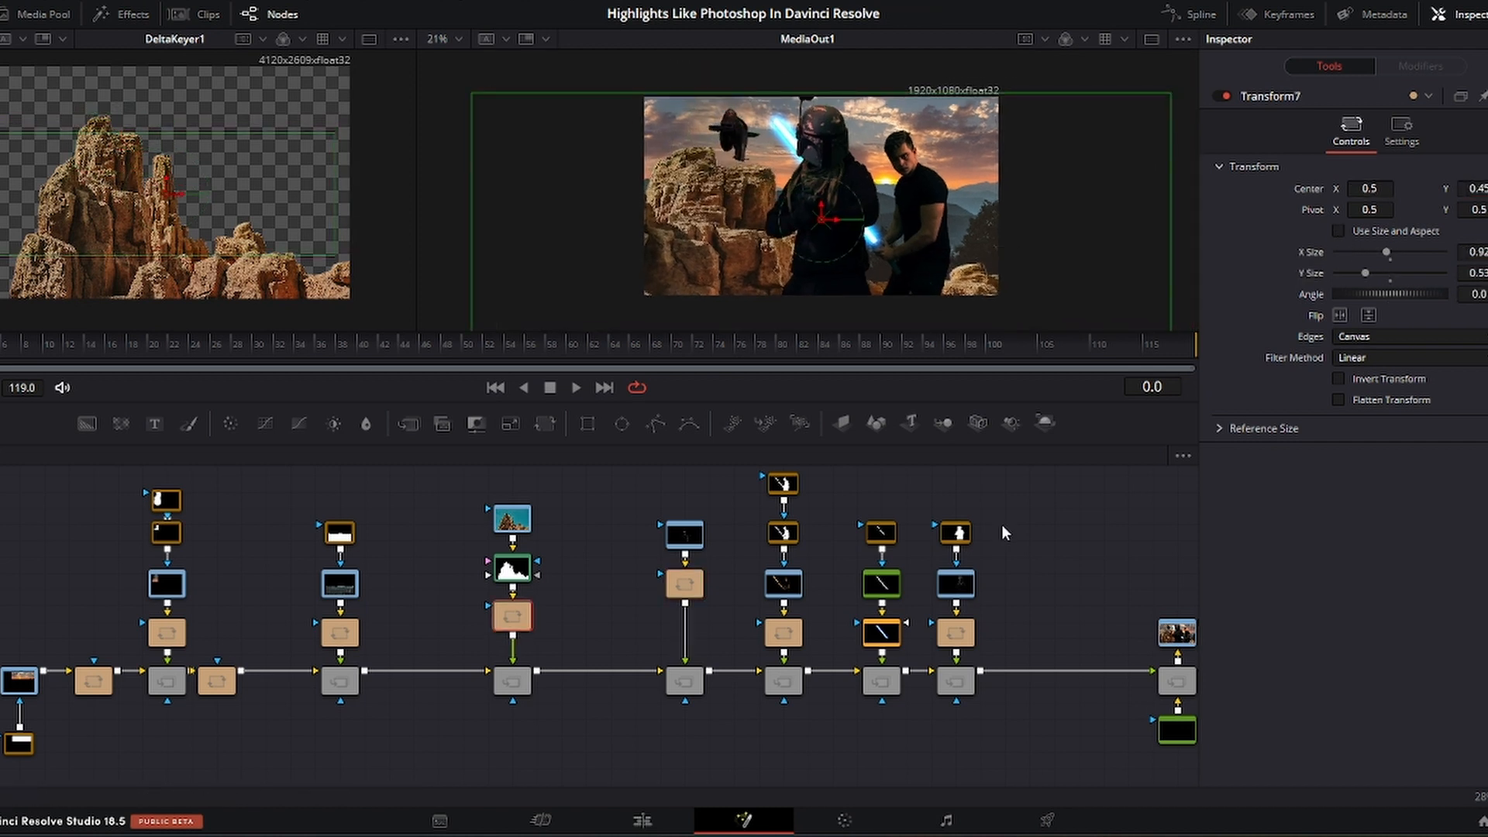
Select the stacked Star Wars clips in the Edit timeline and take them into Fusion
{"action": "left_click", "coordinate": [642, 821]}
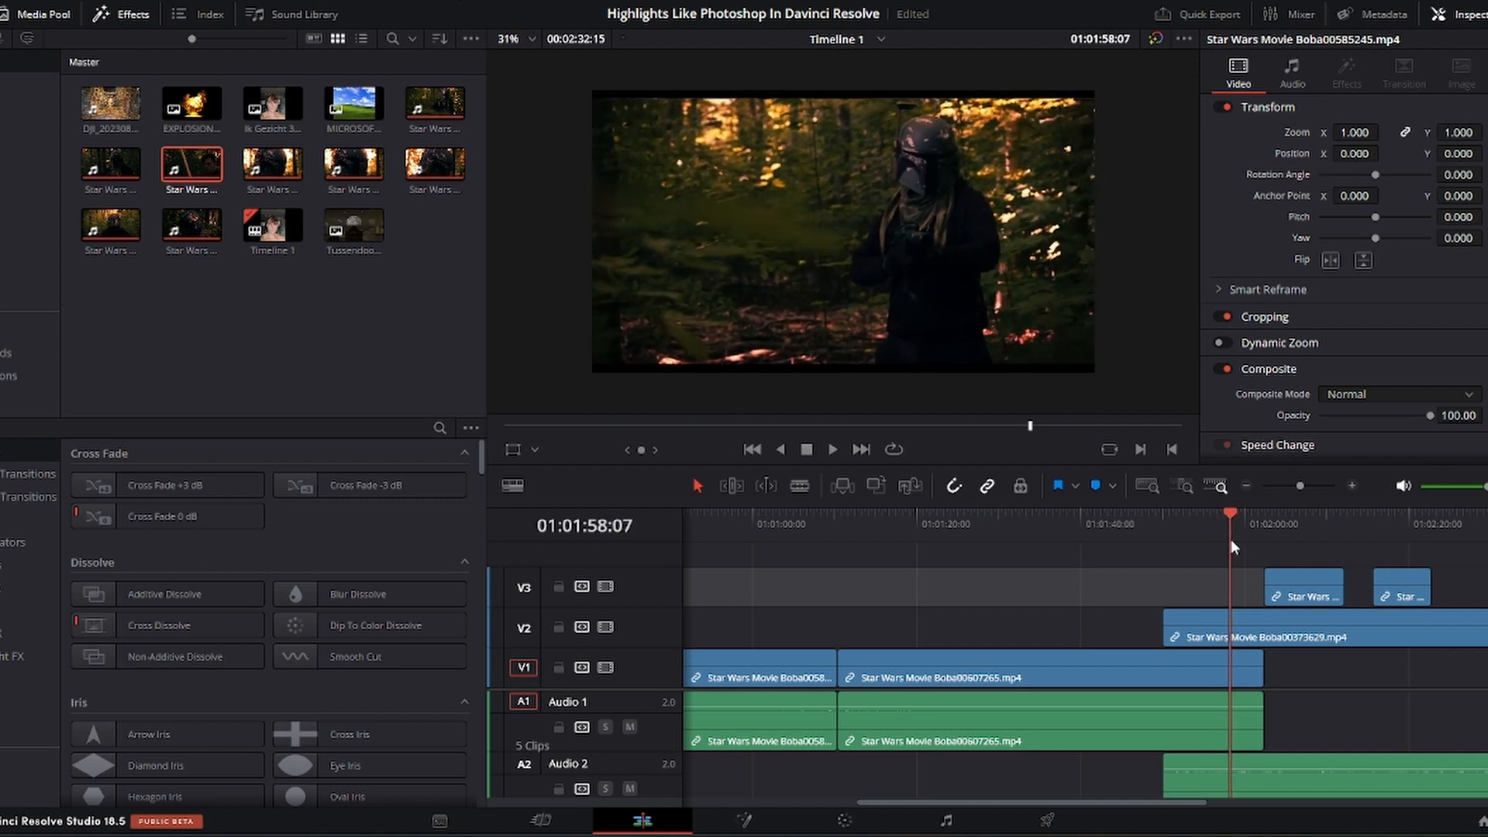
{"action": "left_click", "coordinate": [743, 821]}
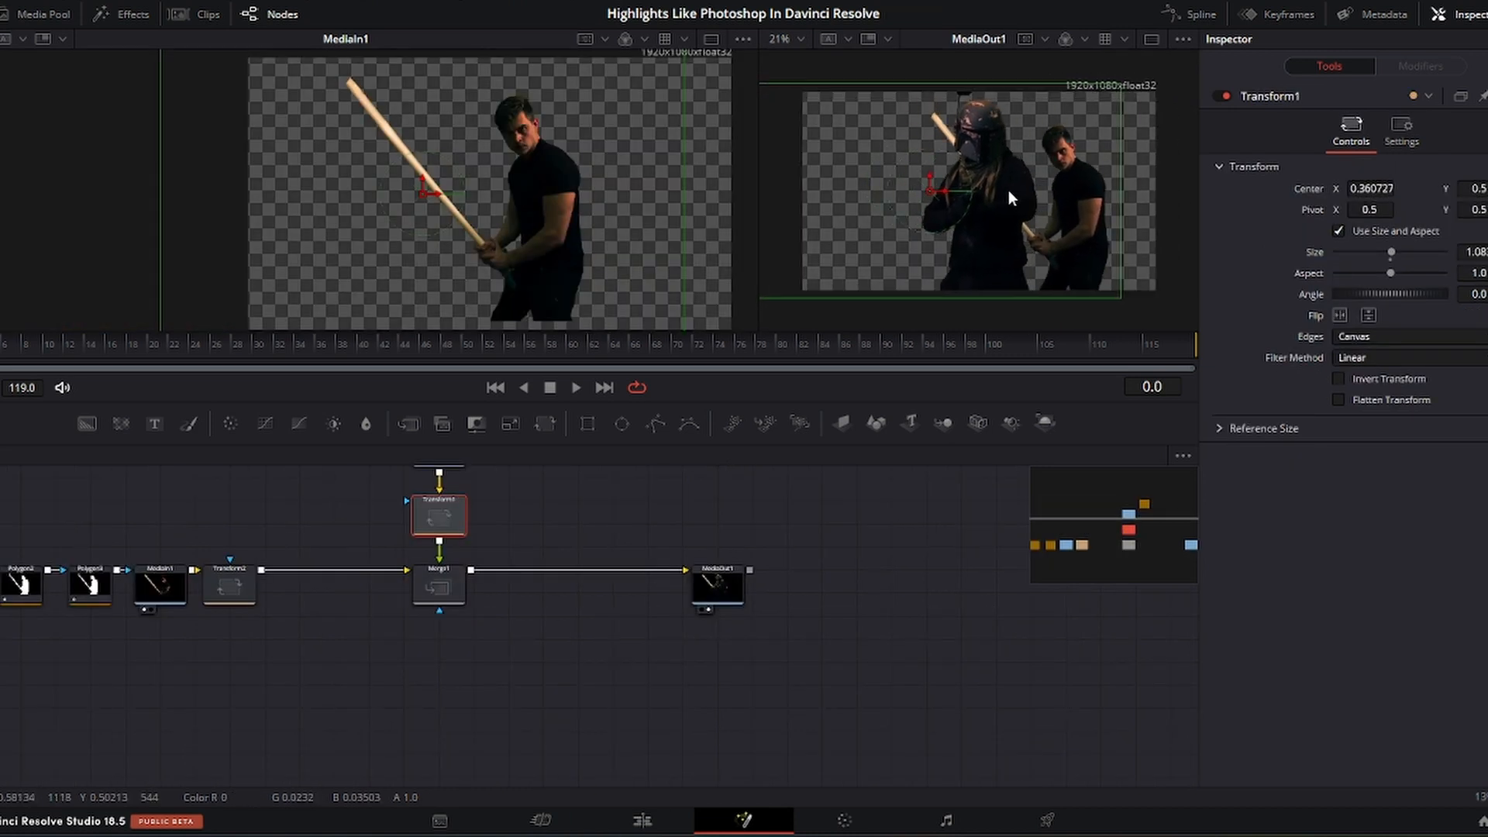
{"action": "mouse_move", "coordinate": [1013, 231]}
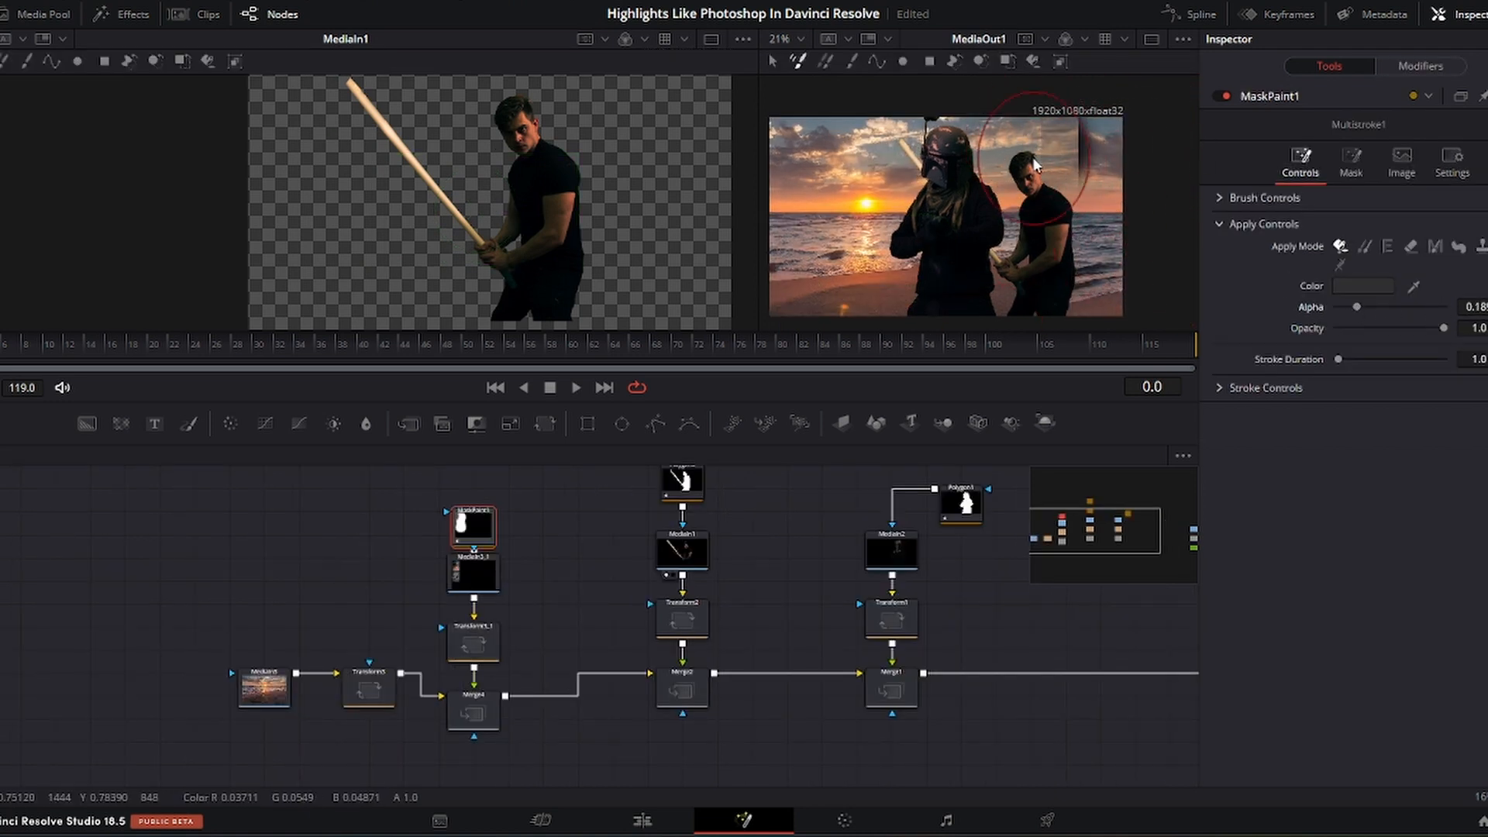
Inspect the Rectangle mask on the sunset image and select its MediaIn source
{"action": "left_click", "coordinate": [466, 563]}
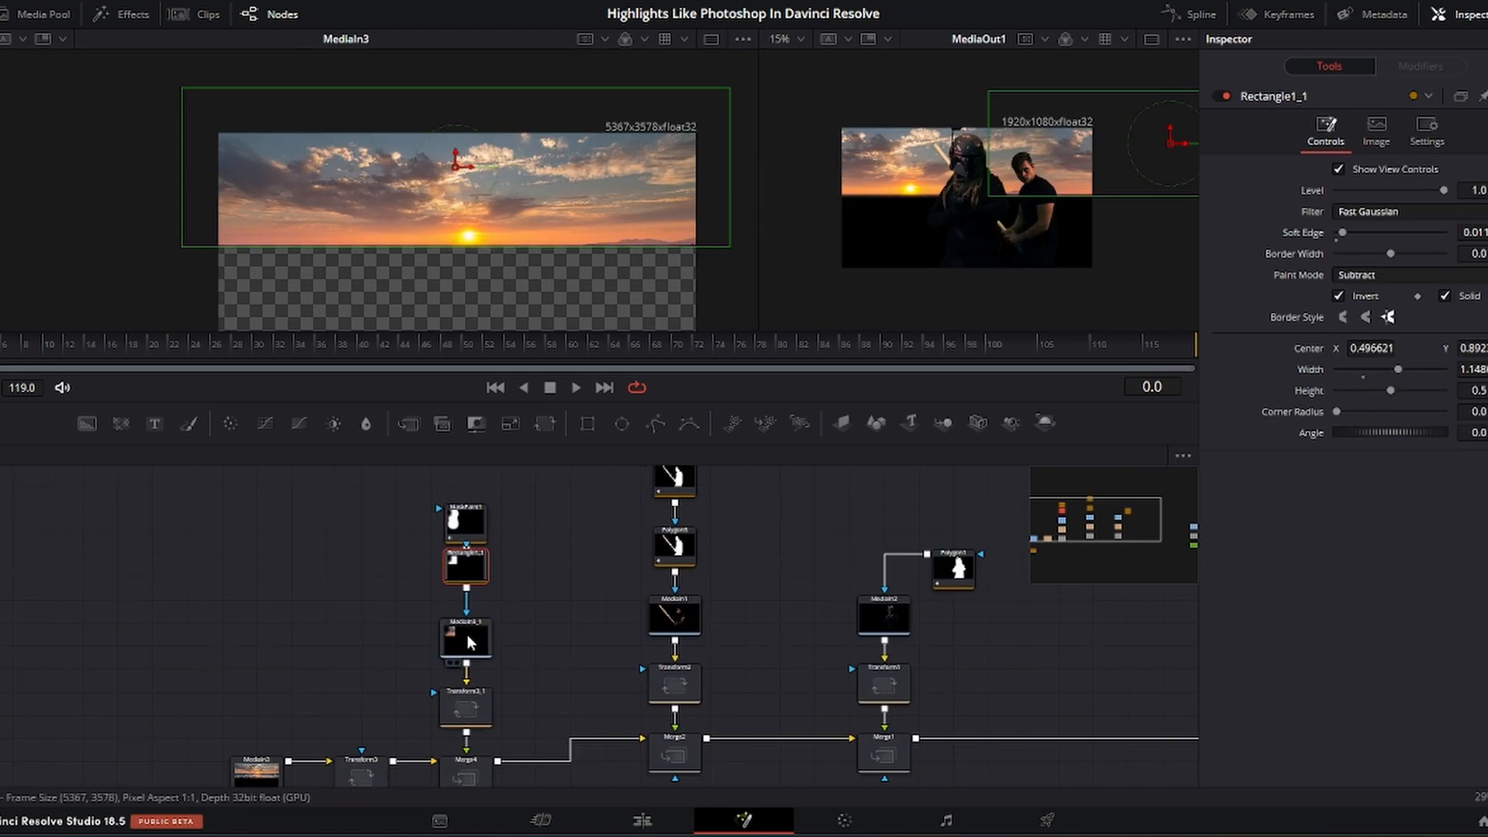
{"action": "left_click", "coordinate": [466, 638]}
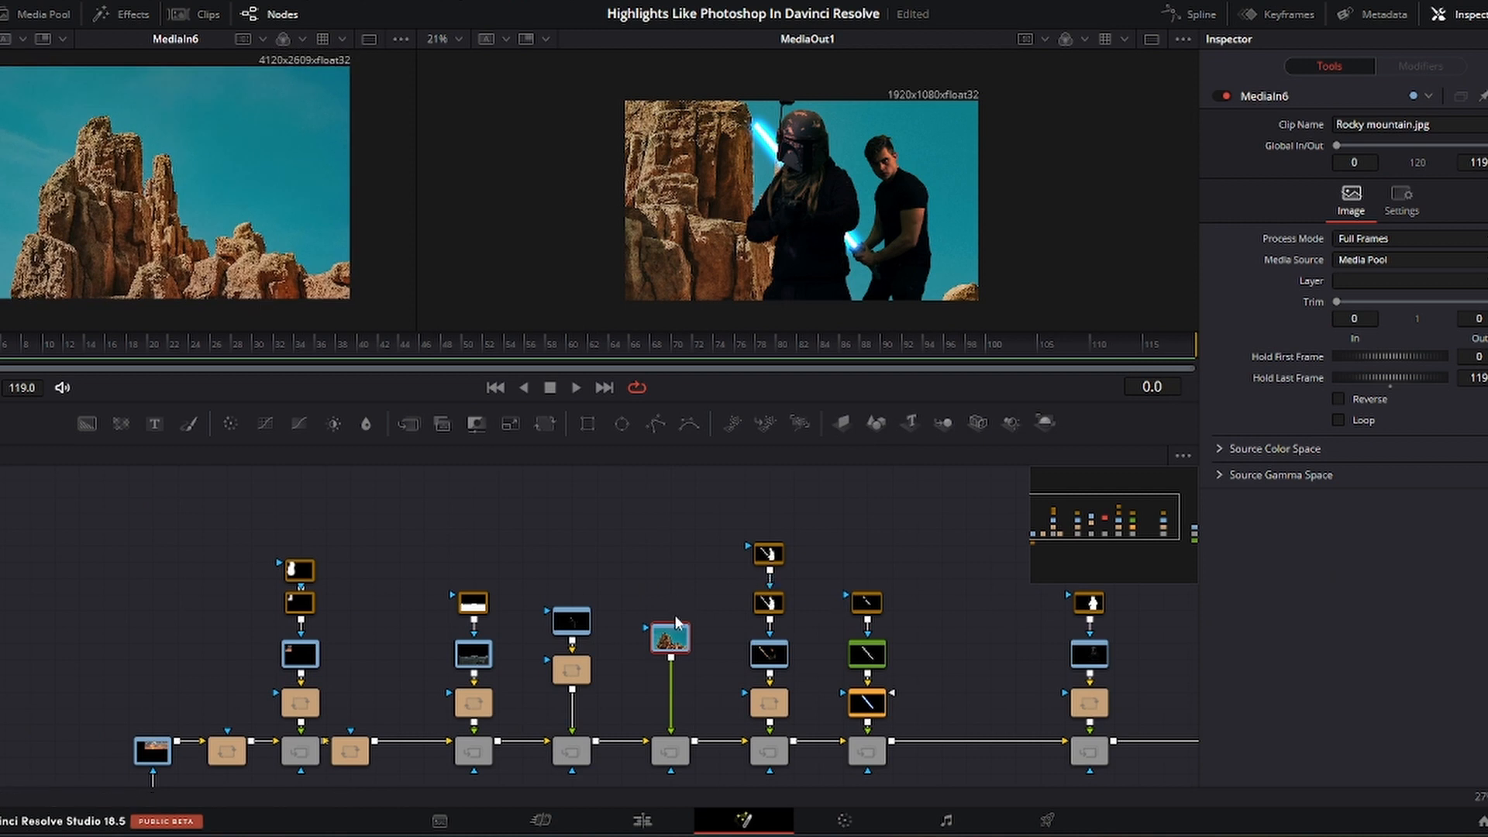
Add a Delta Keyer, found by searching 'del', to the rocky mountain photo
{"action": "type", "text": "del"}
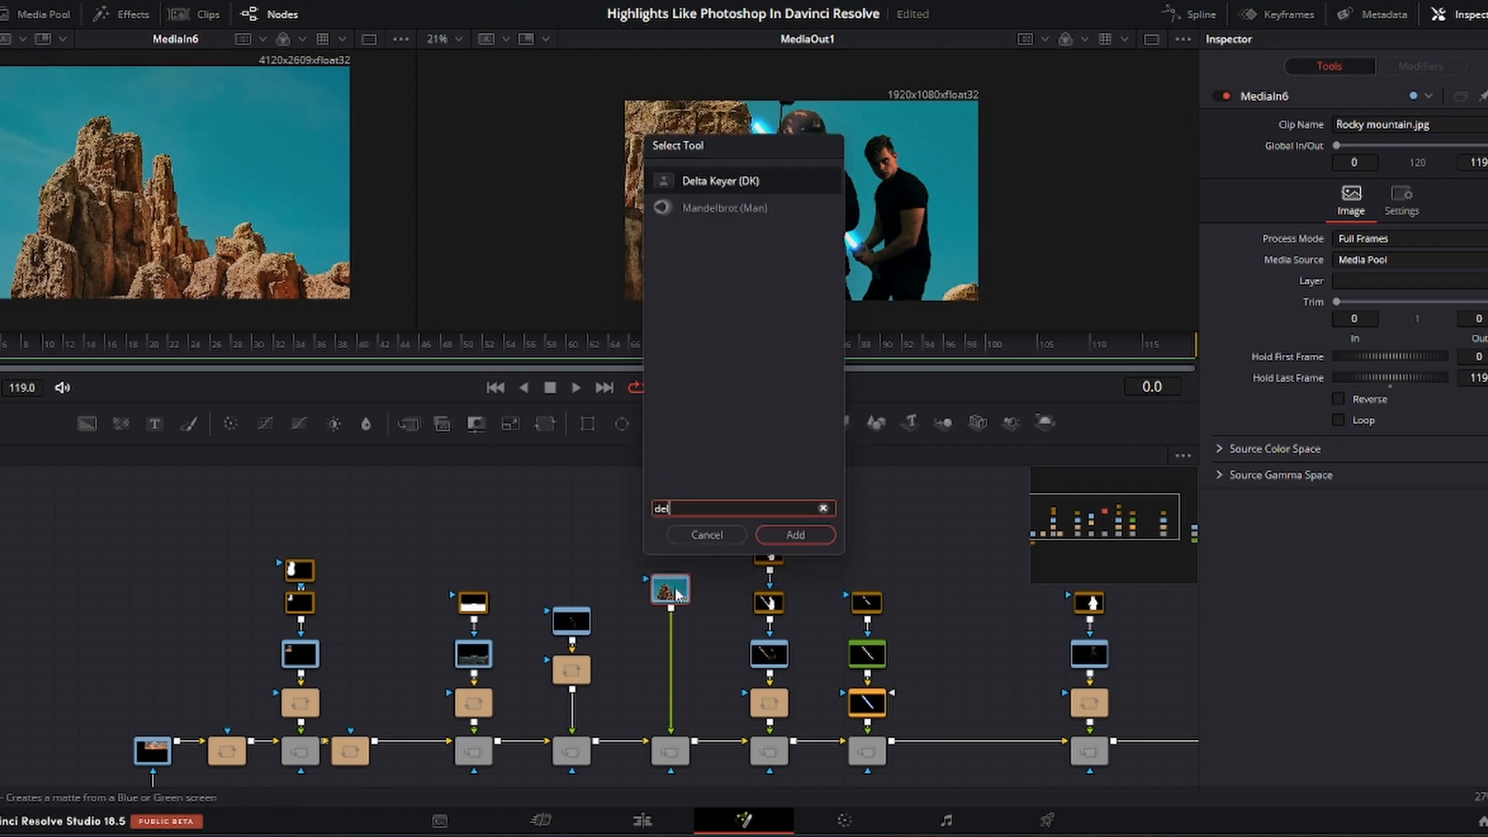
{"action": "left_click", "coordinate": [794, 534]}
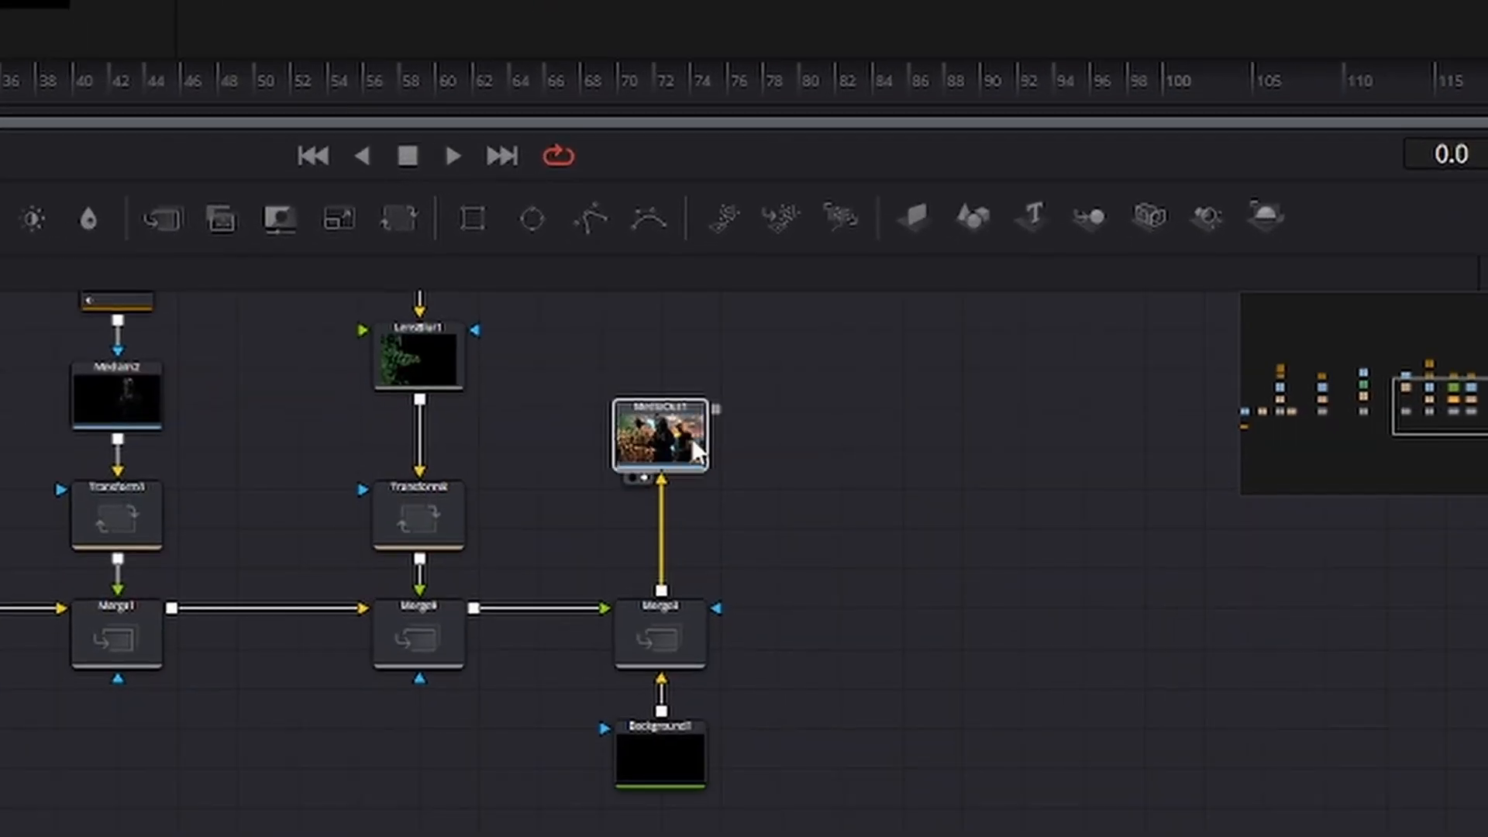
View the MediaOut1 composite and pan the node graph toward the other nodes
{"action": "left_click", "coordinate": [661, 634]}
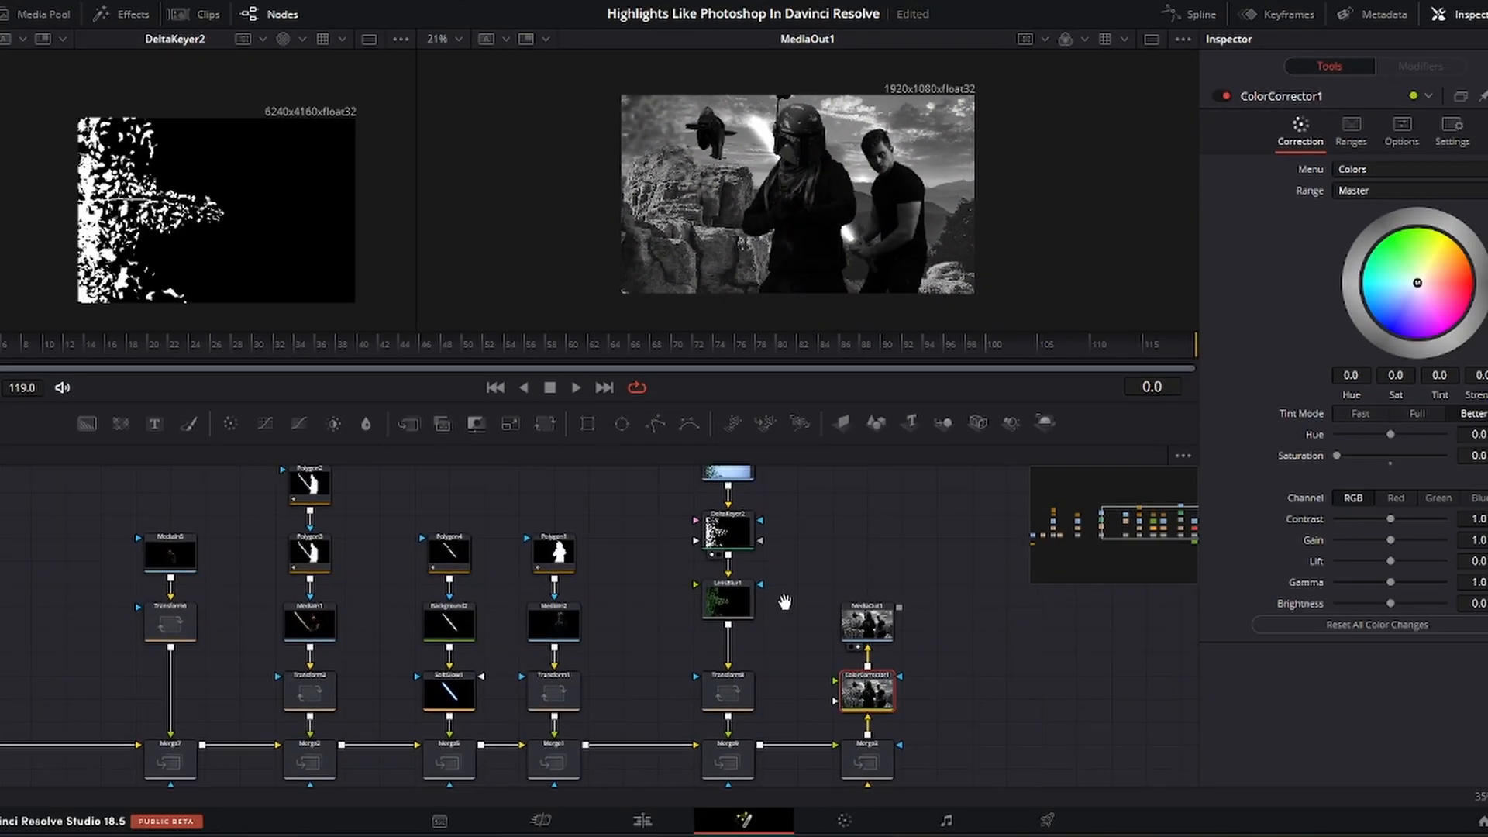
{"action": "left_click_drag", "start_coordinate": [1388, 540], "coordinate": [1403, 541]}
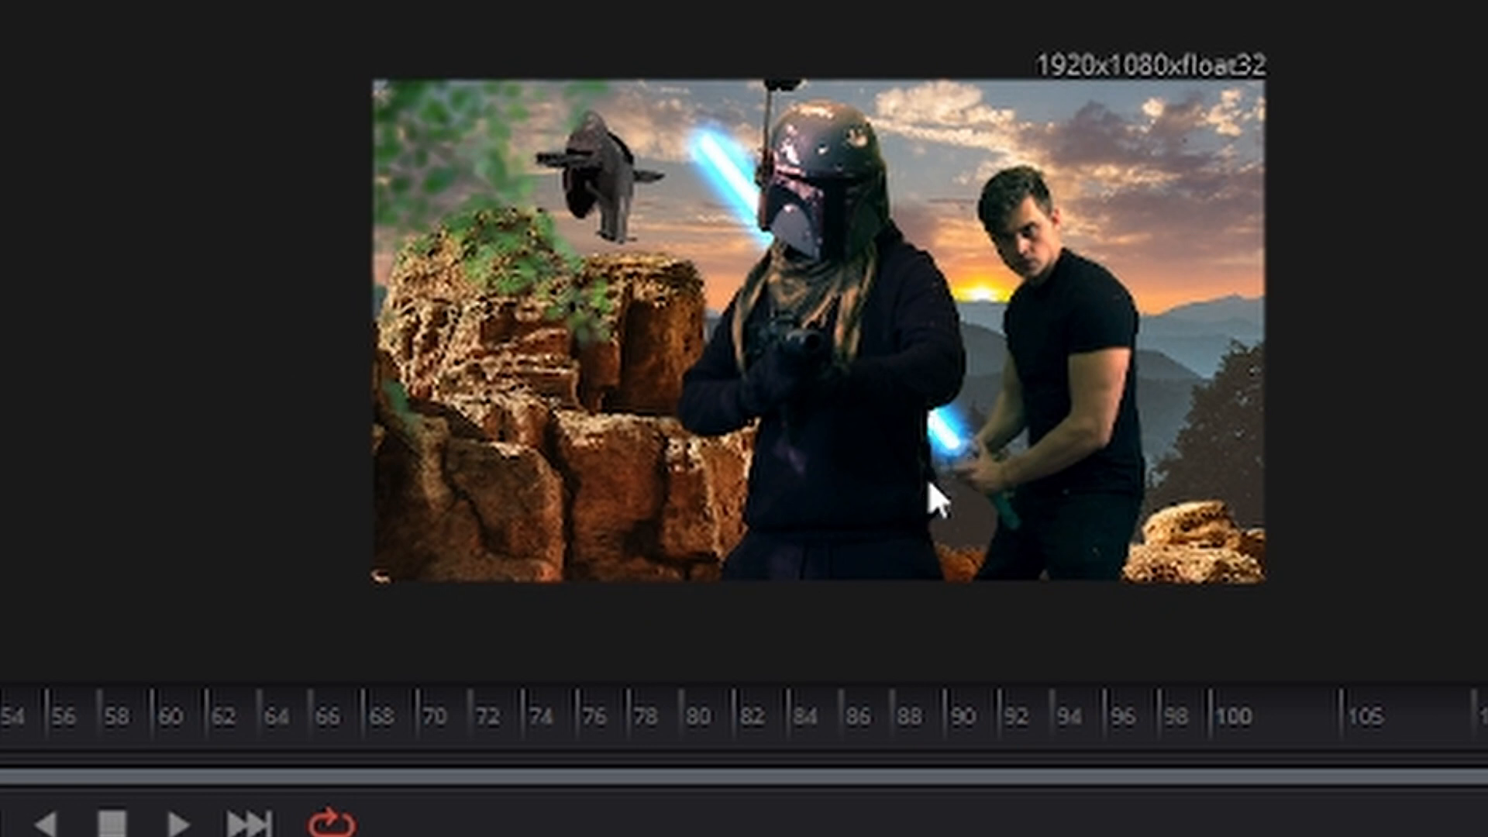
{"action": "mouse_move", "coordinate": [807, 541]}
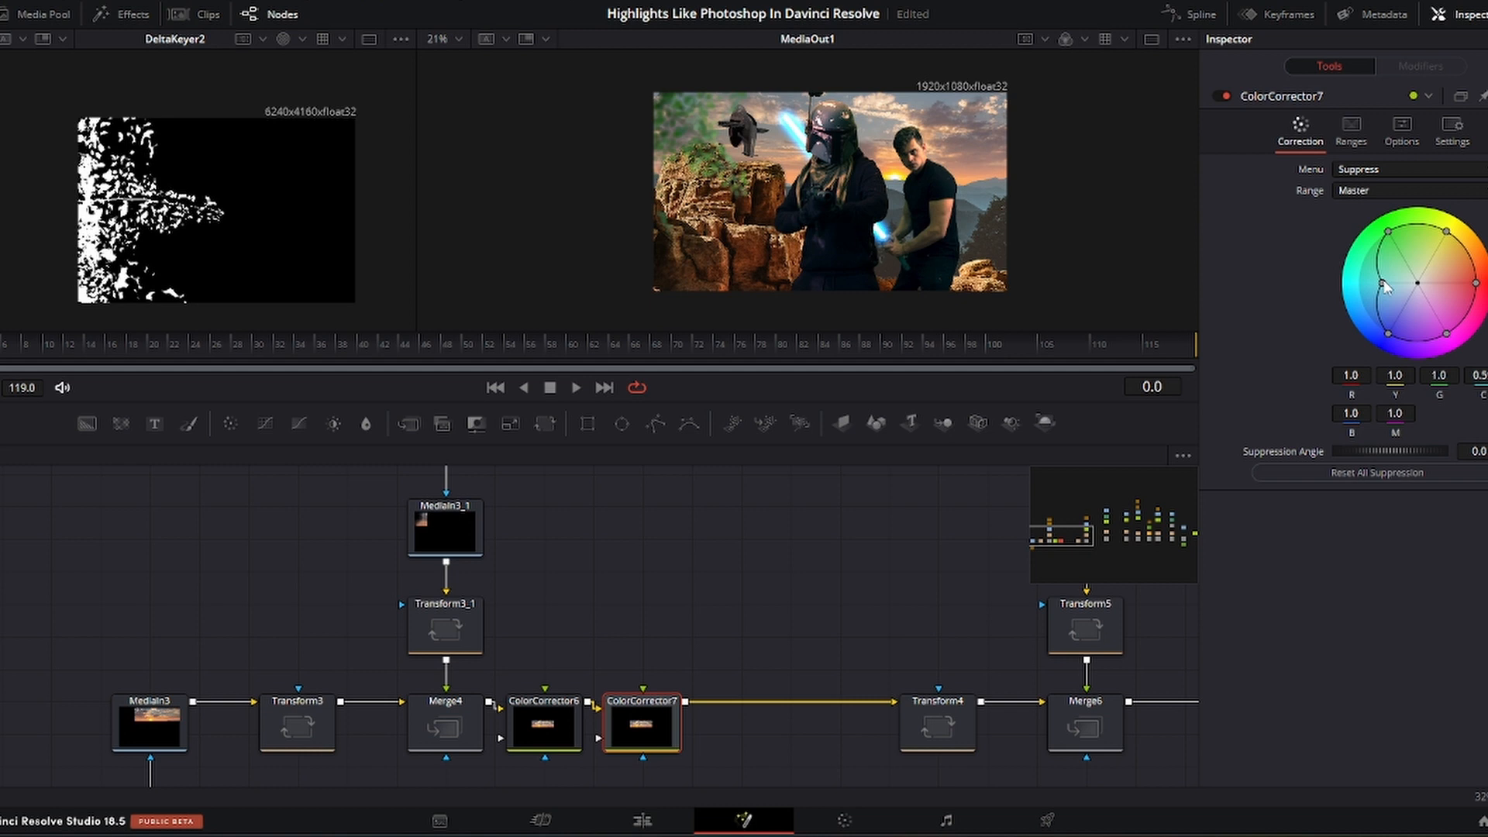
Fully suppress blue and reduce magenta on ColorCorrector7's suppression wheel
{"action": "left_click_drag", "start_coordinate": [1412, 282], "coordinate": [1392, 343]}
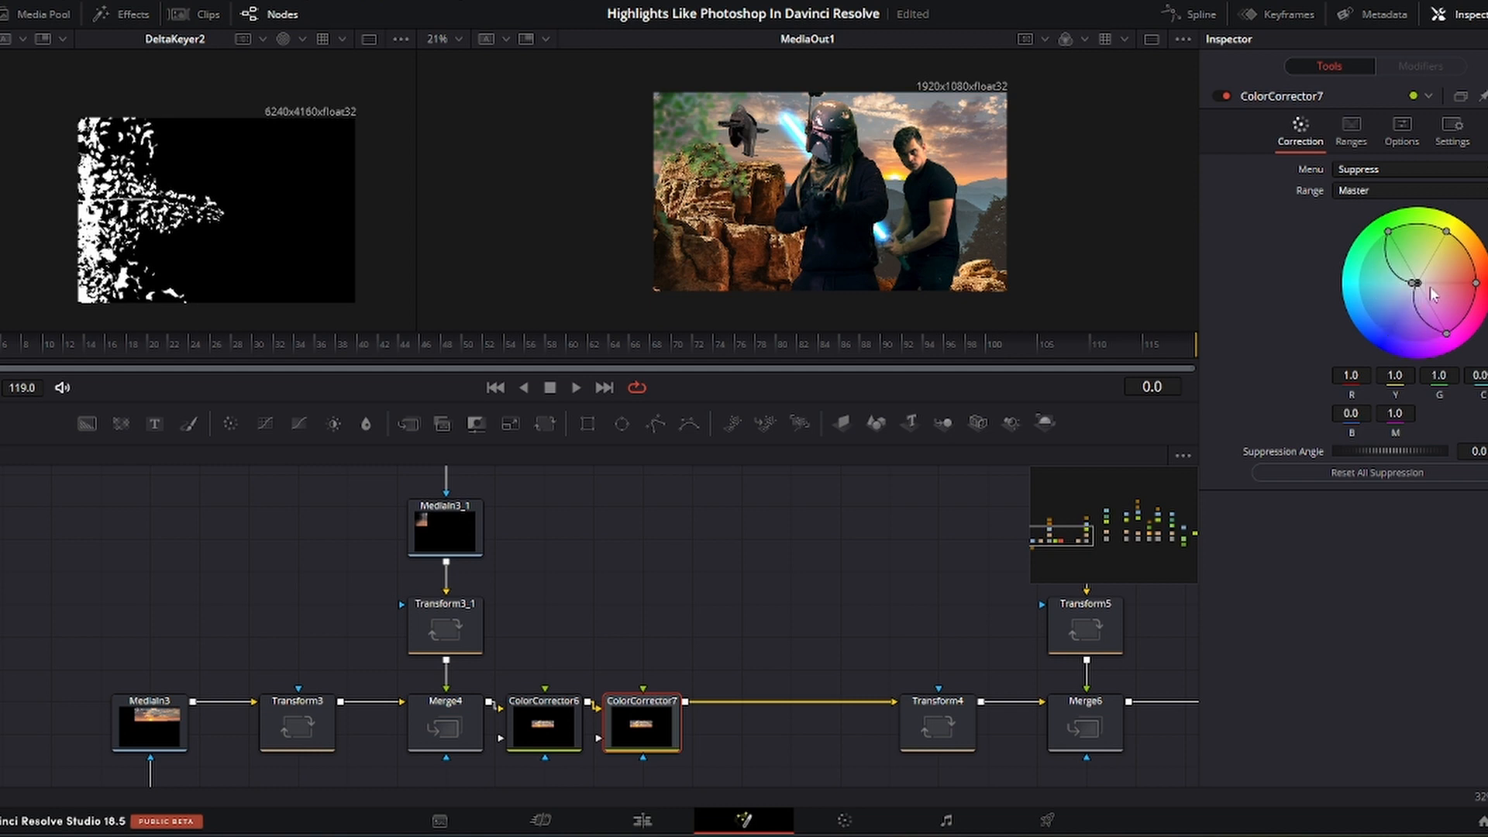
{"action": "left_click_drag", "start_coordinate": [1440, 294], "coordinate": [1447, 327]}
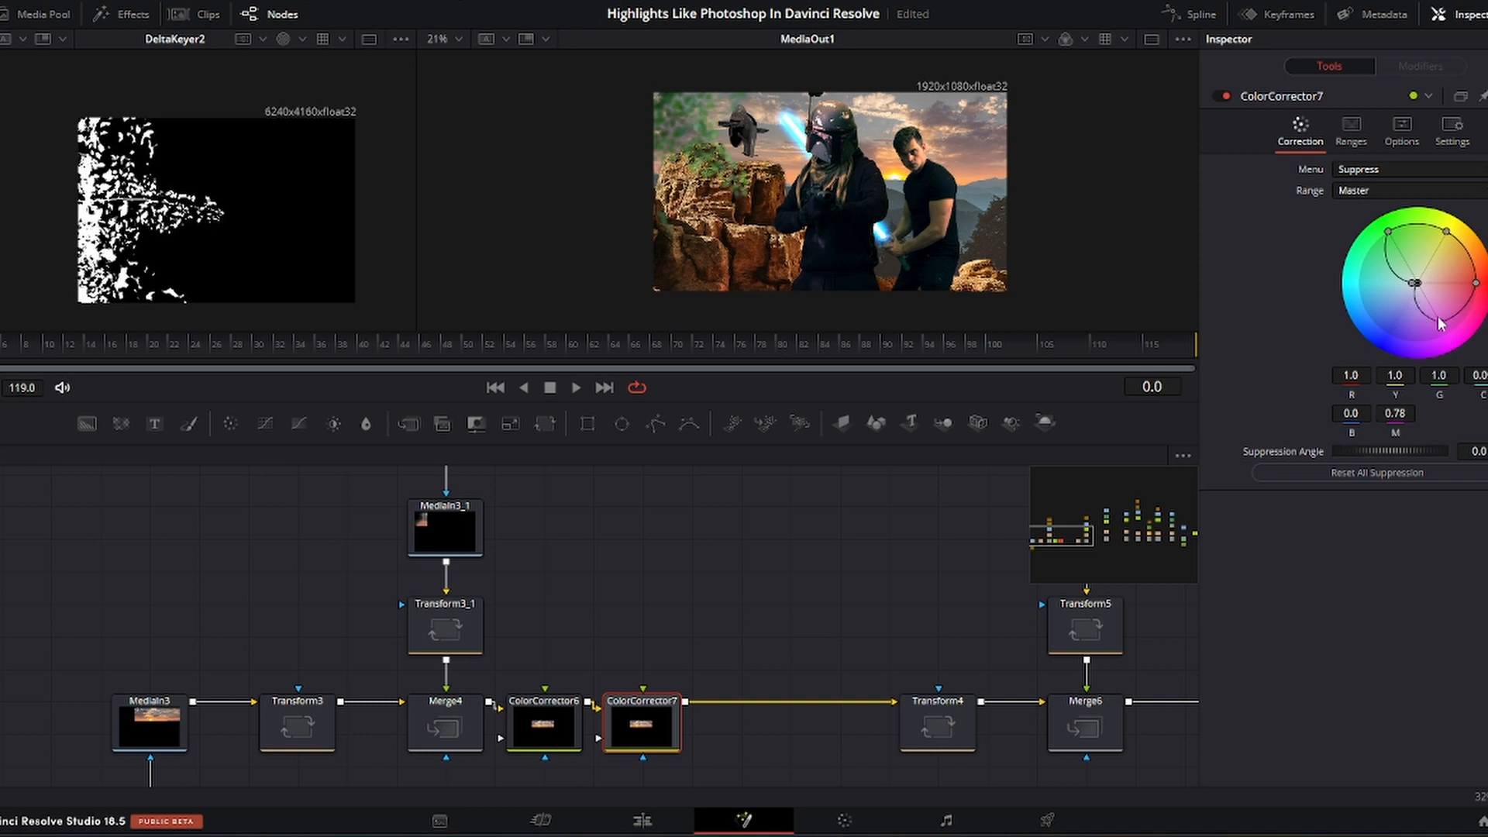
{"action": "left_click", "coordinate": [1405, 169]}
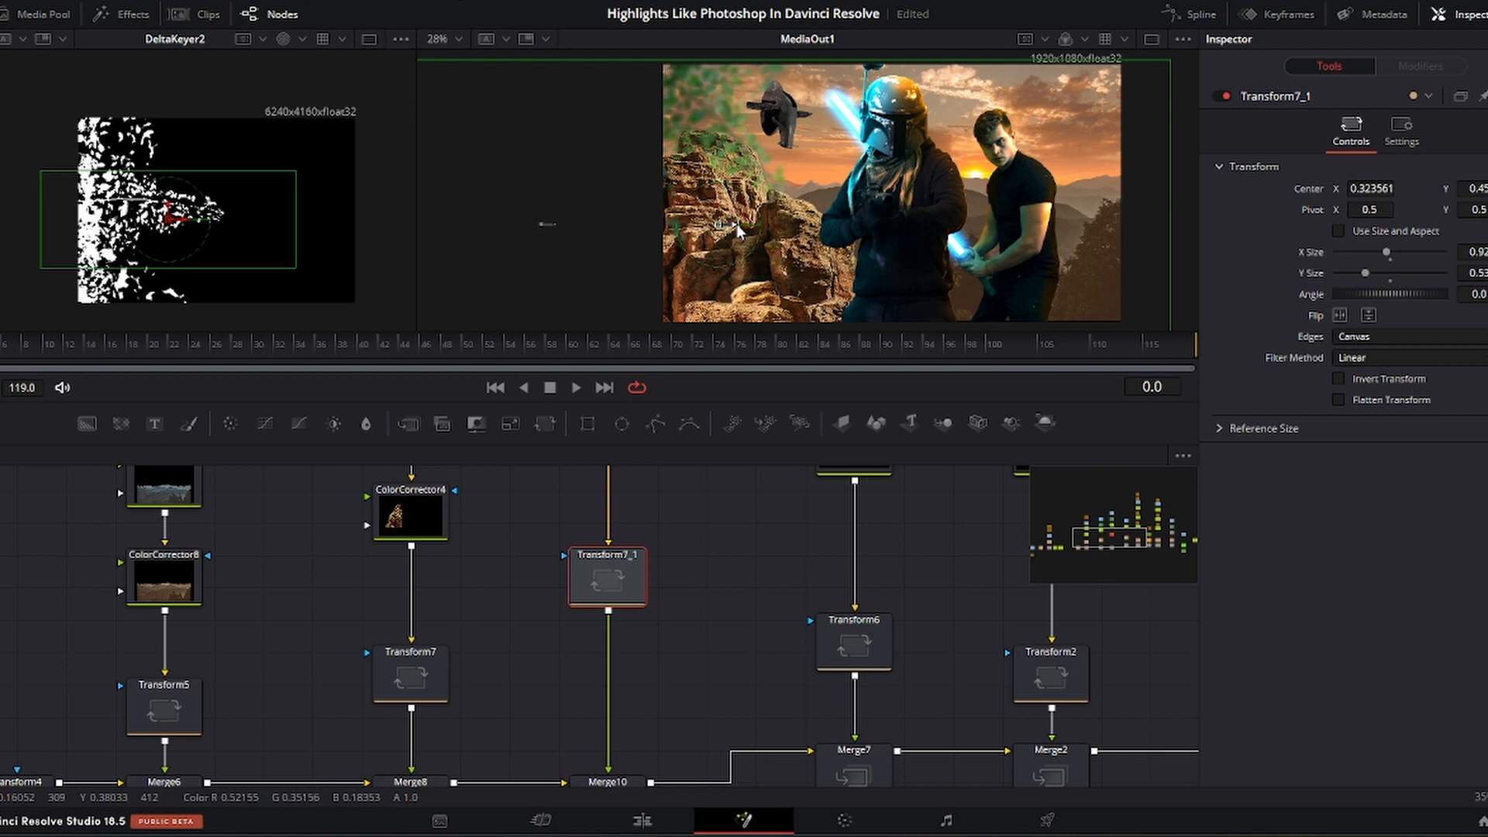
Move the rocks with Transform7_1, paint a MaskPaint7 highlight, and pick a warm Background3 colour
{"action": "left_click_drag", "start_coordinate": [176, 217], "coordinate": [322, 234]}
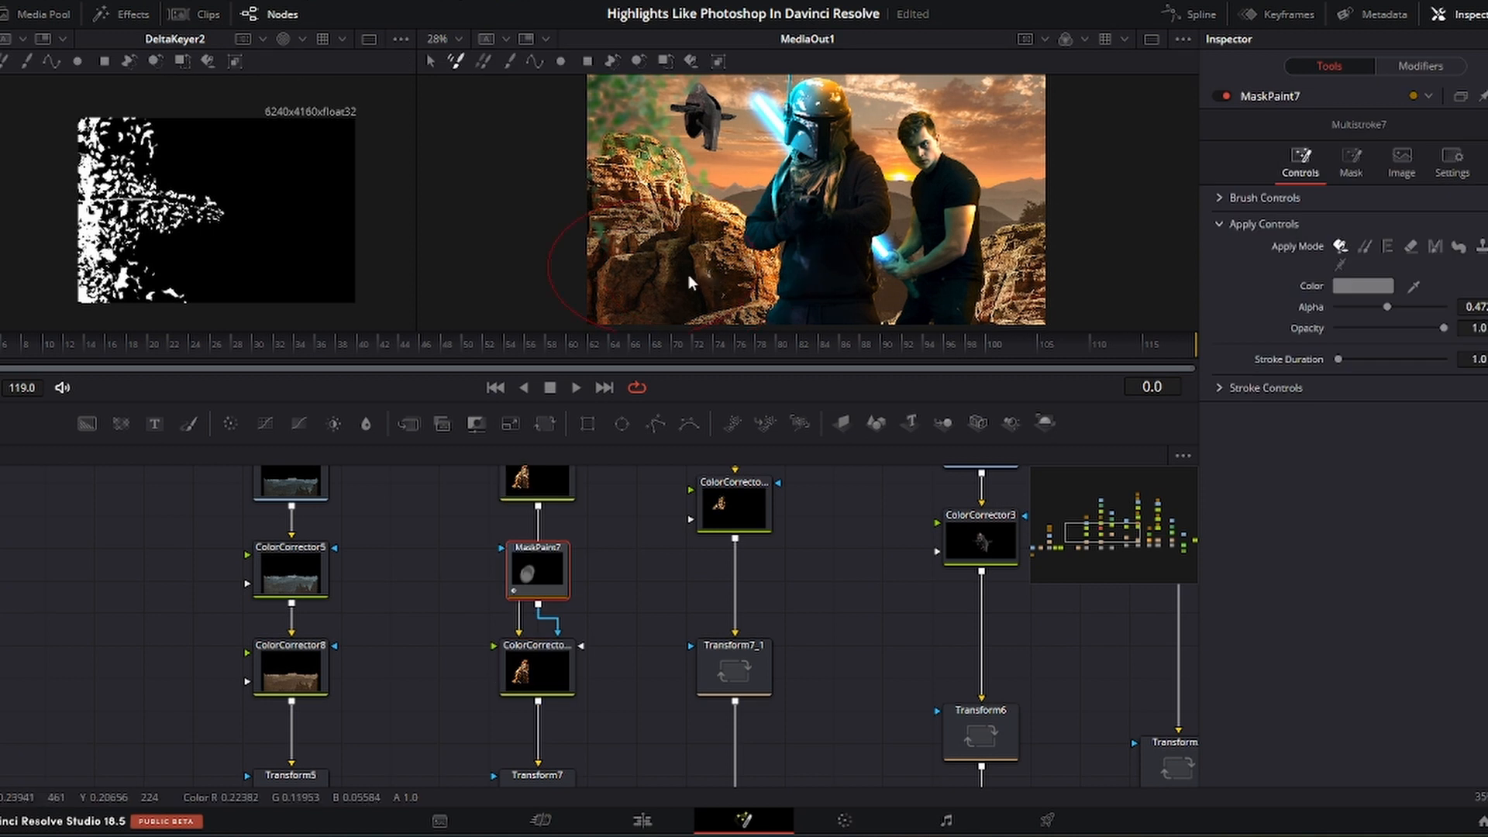
{"action": "left_click", "coordinate": [1386, 267]}
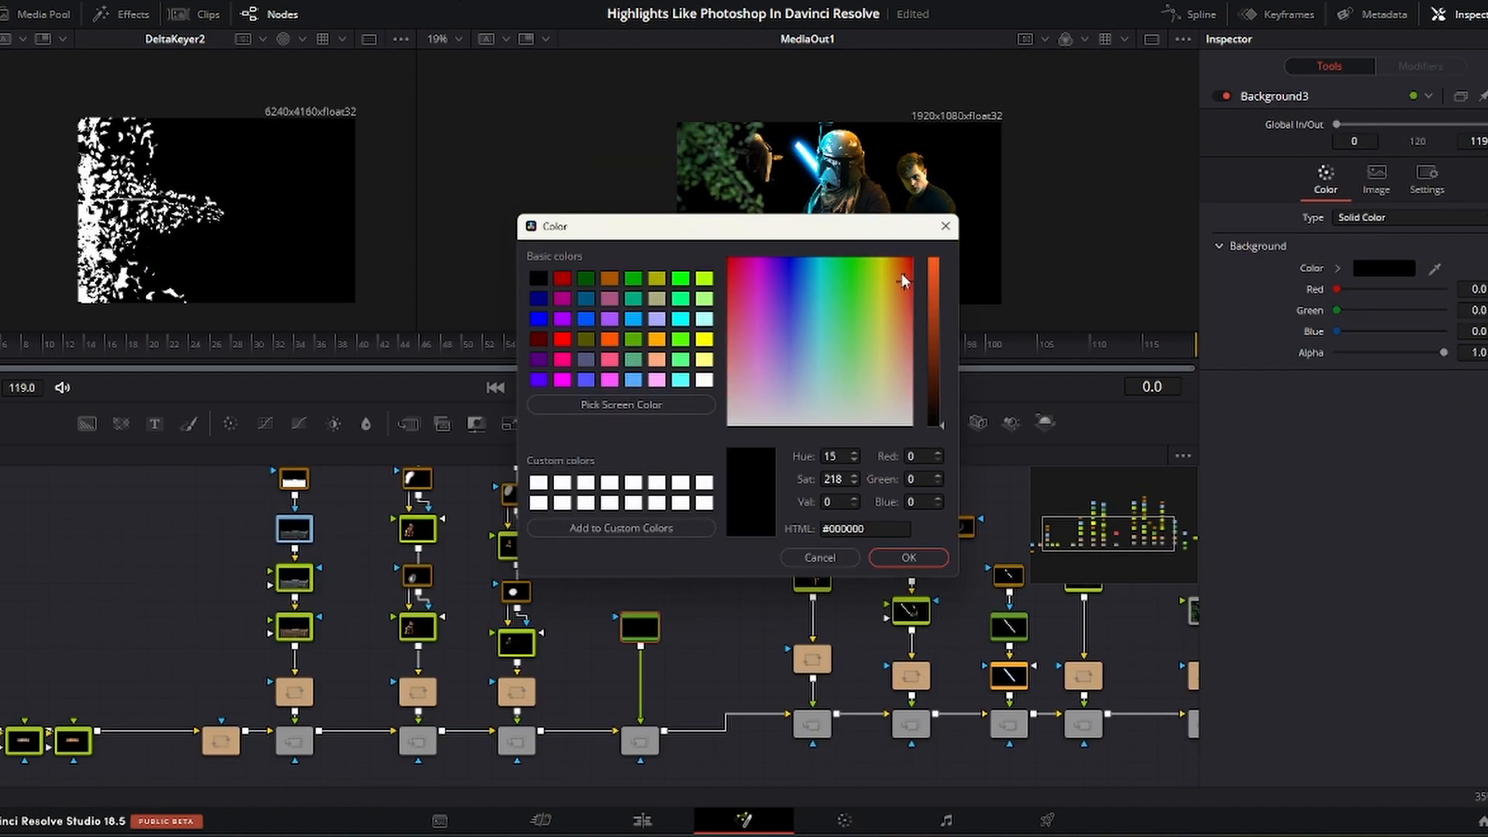
{"action": "left_click", "coordinate": [906, 557]}
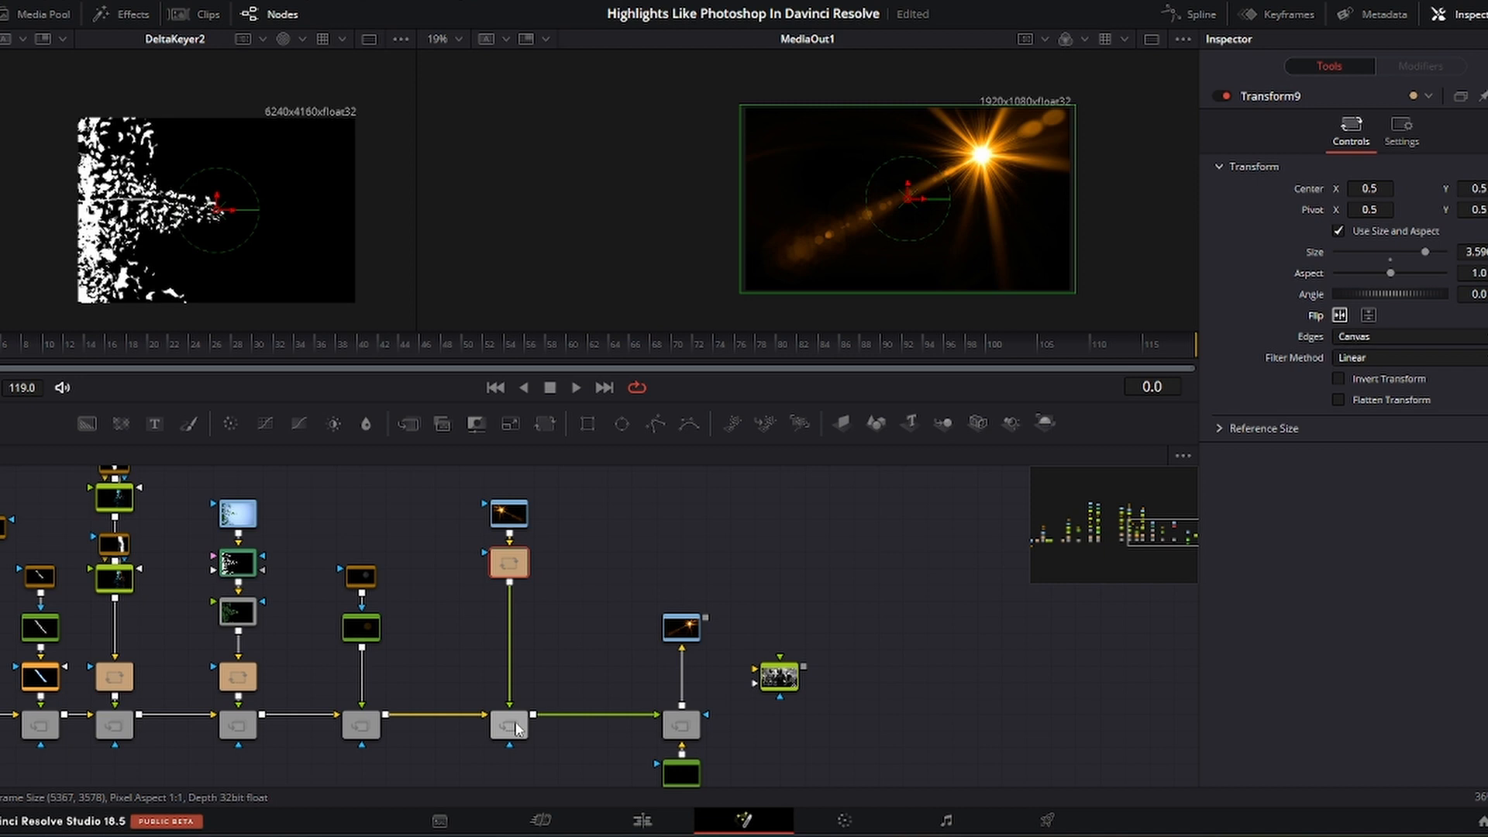
View the lens flare Merge and drag the flare centre between the two figures
{"action": "left_click", "coordinate": [508, 723]}
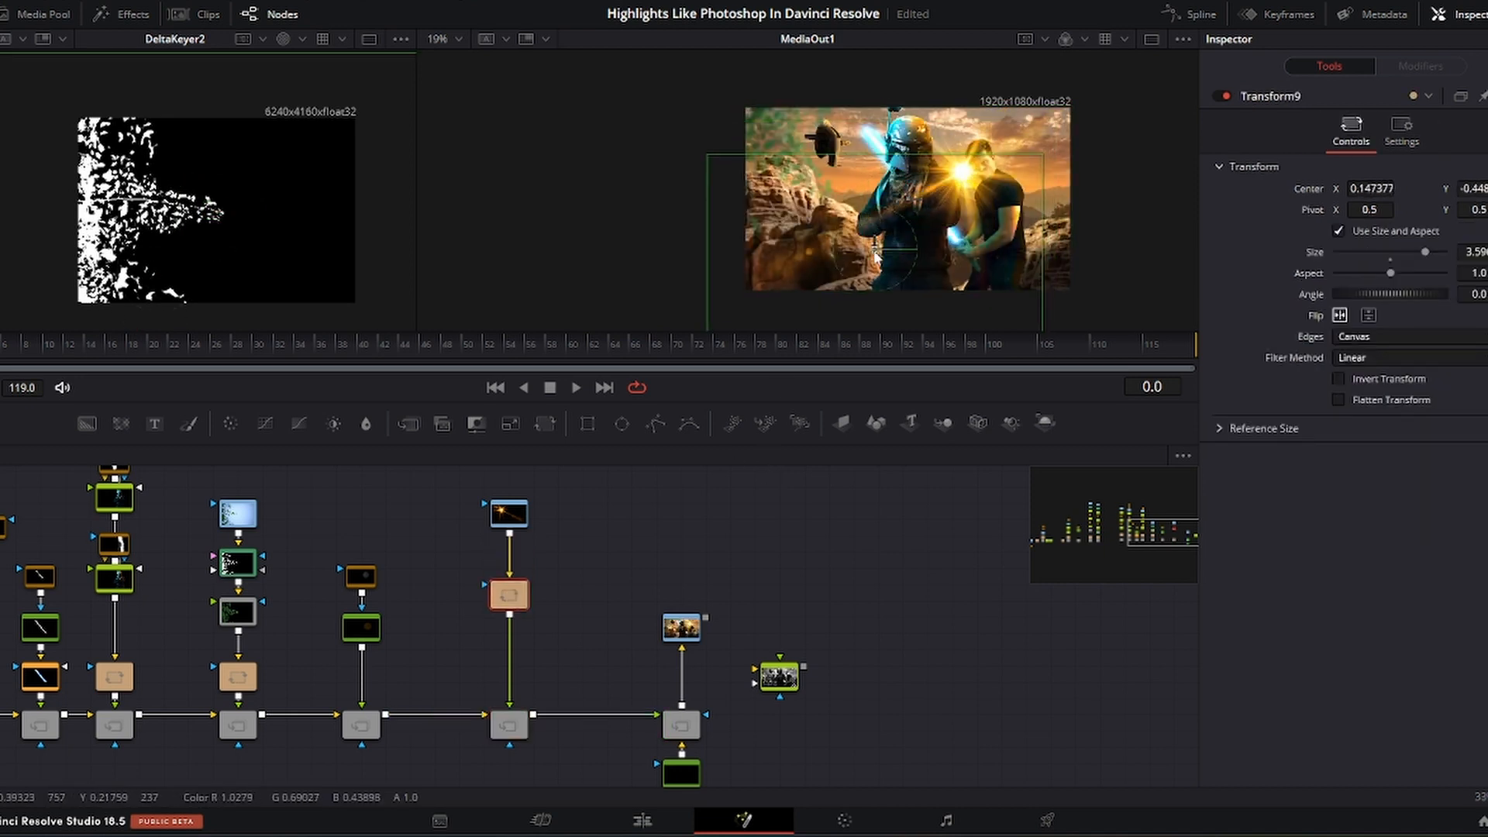
{"action": "left_click_drag", "start_coordinate": [874, 256], "coordinate": [909, 242]}
{"action": "type", "text": "Mask Paint"}
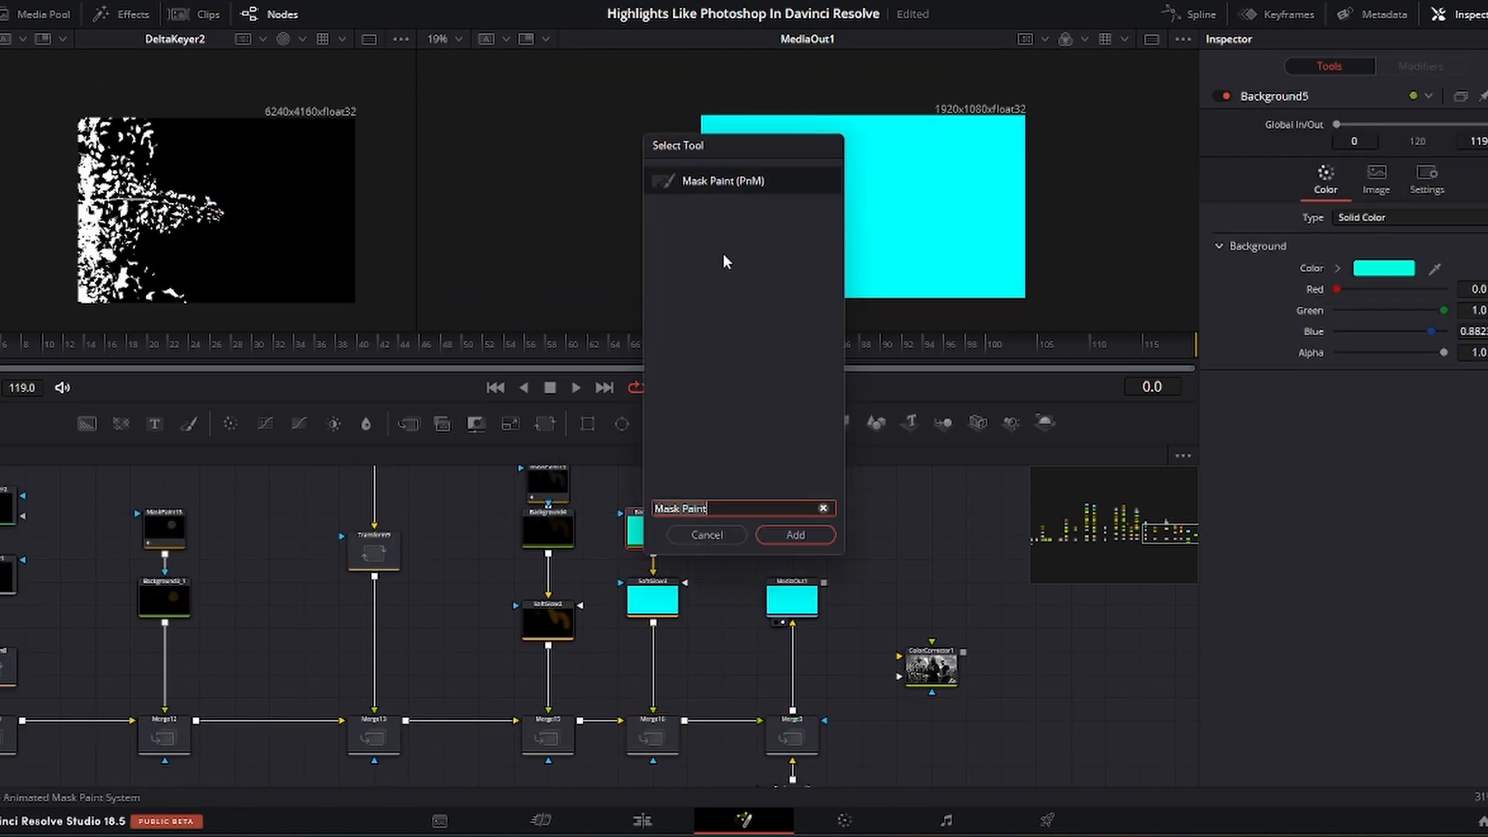
Add a Mask Paint to the cyan Background glow layer over the lightsabers
{"action": "left_click", "coordinate": [795, 534]}
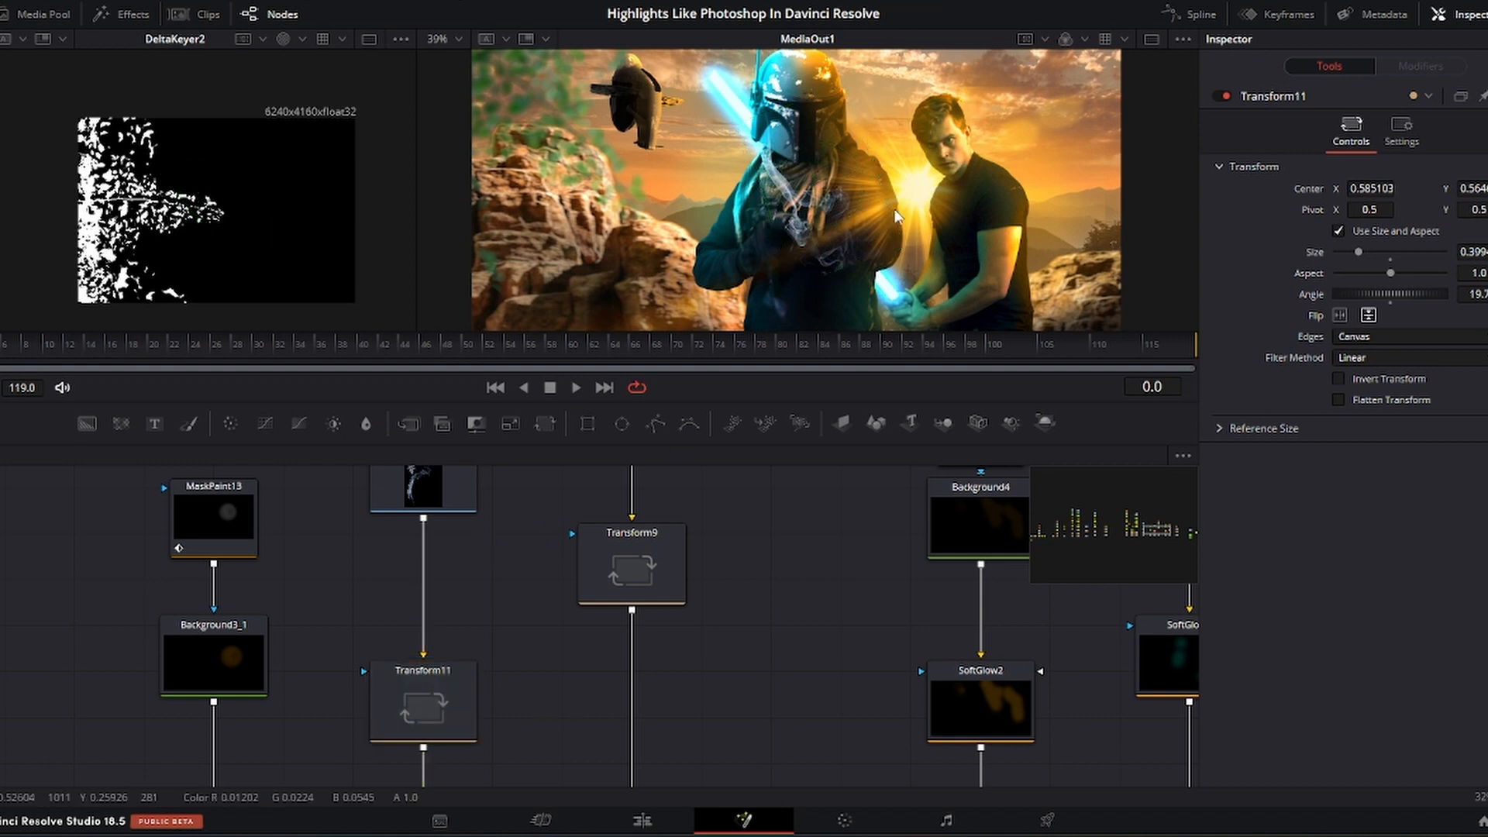
{"action": "scroll", "scroll_direction": "down", "scroll_amount": 3}
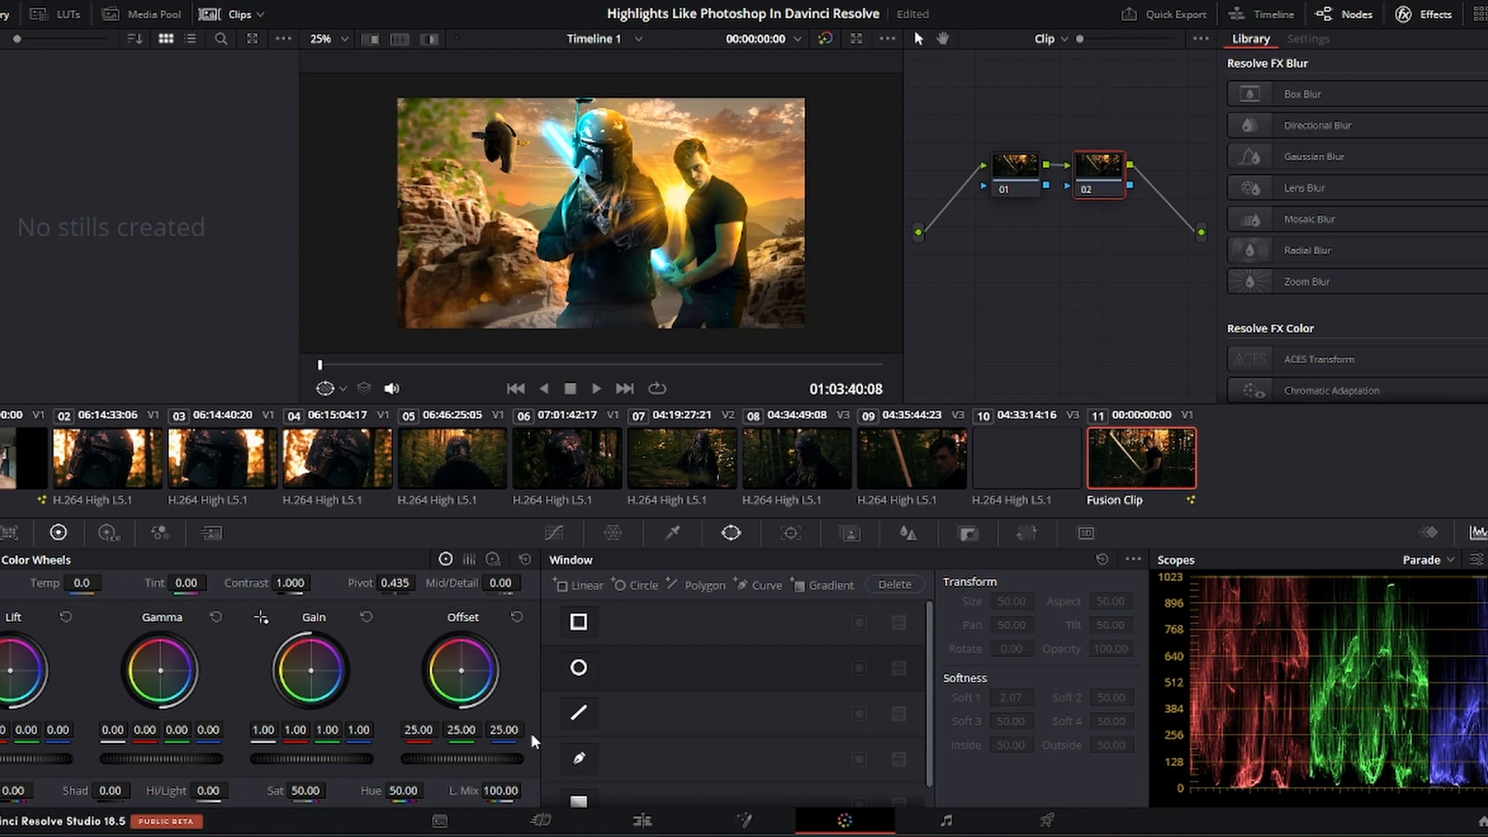
Raise contrast, add a circle-window edge vignette, and pull the custom curve down for darker shadows
{"action": "left_click", "coordinate": [318, 580]}
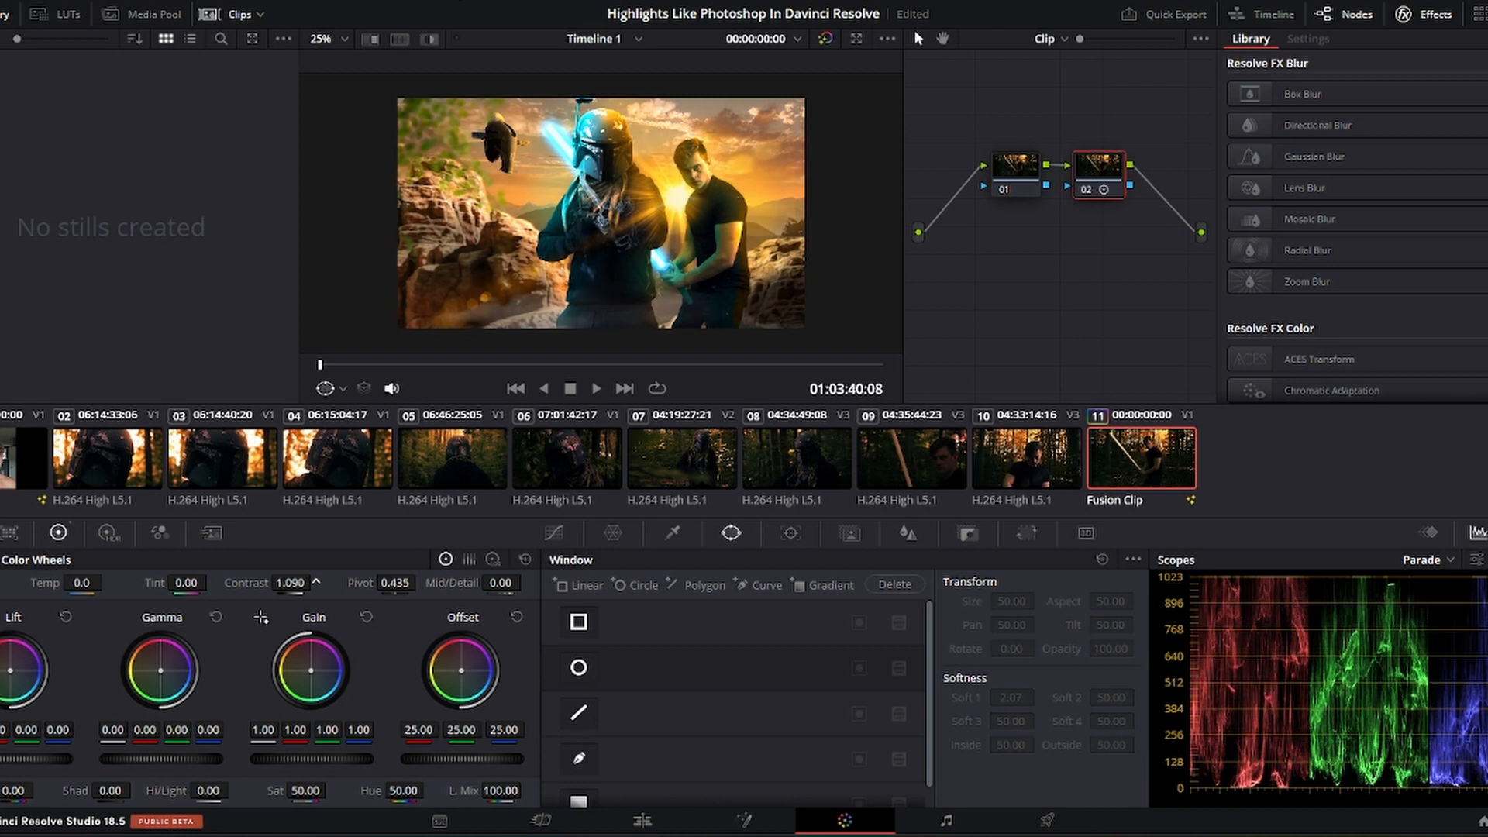
{"action": "left_click", "coordinate": [292, 583]}
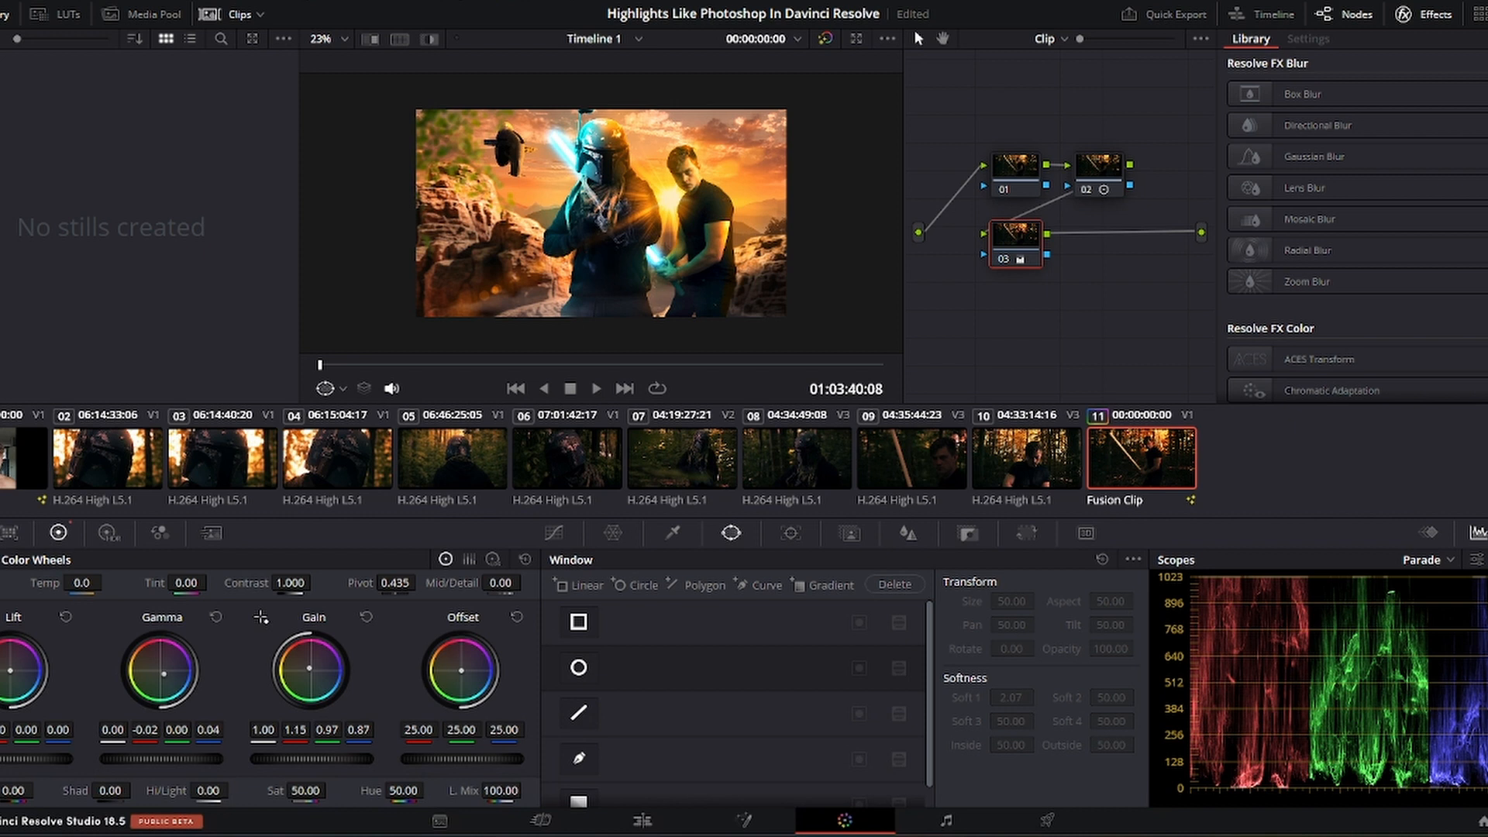
{"action": "left_click", "coordinate": [579, 667]}
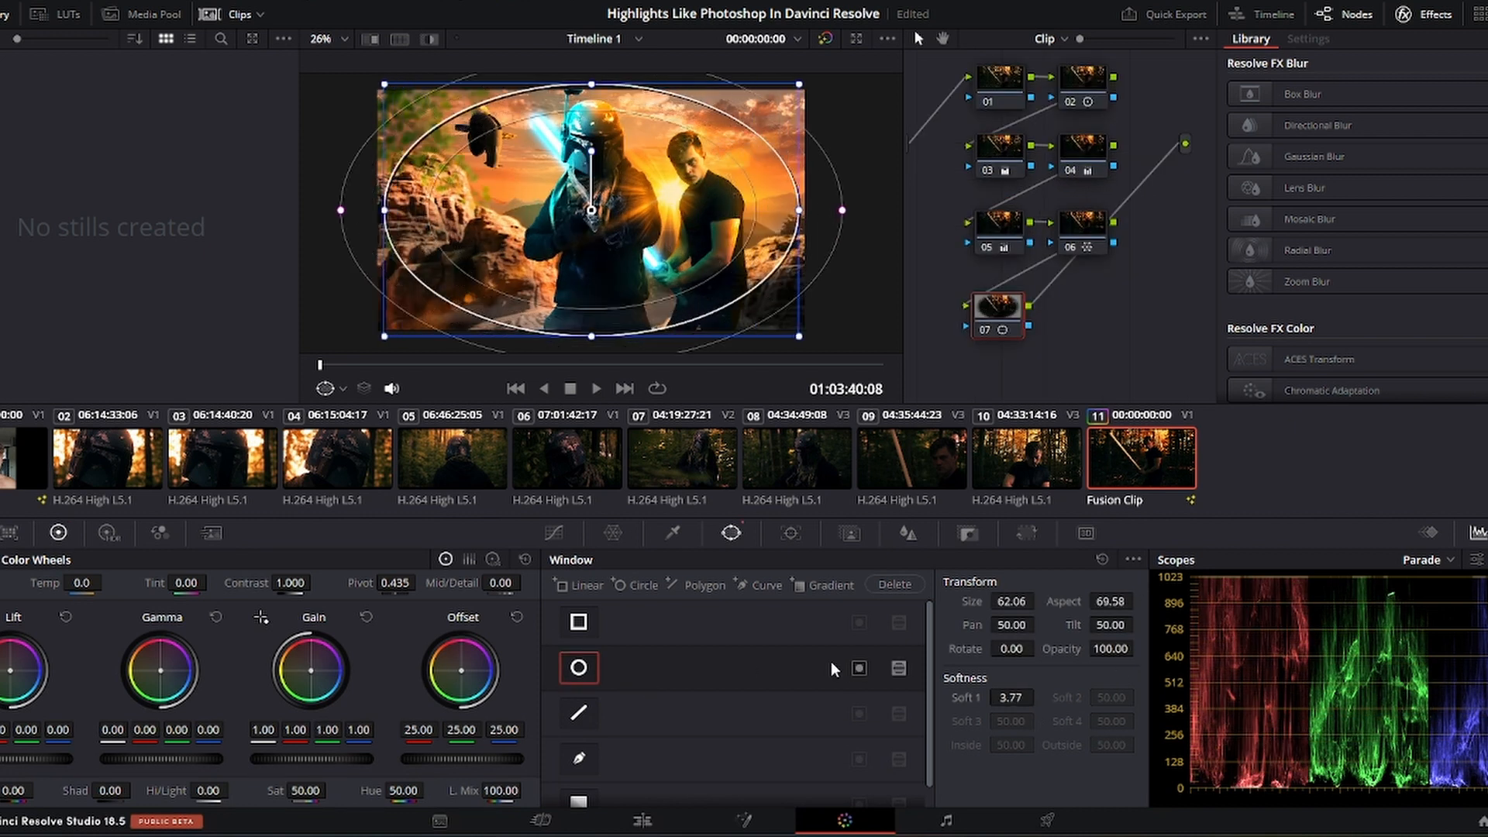
{"action": "left_click", "coordinate": [555, 533]}
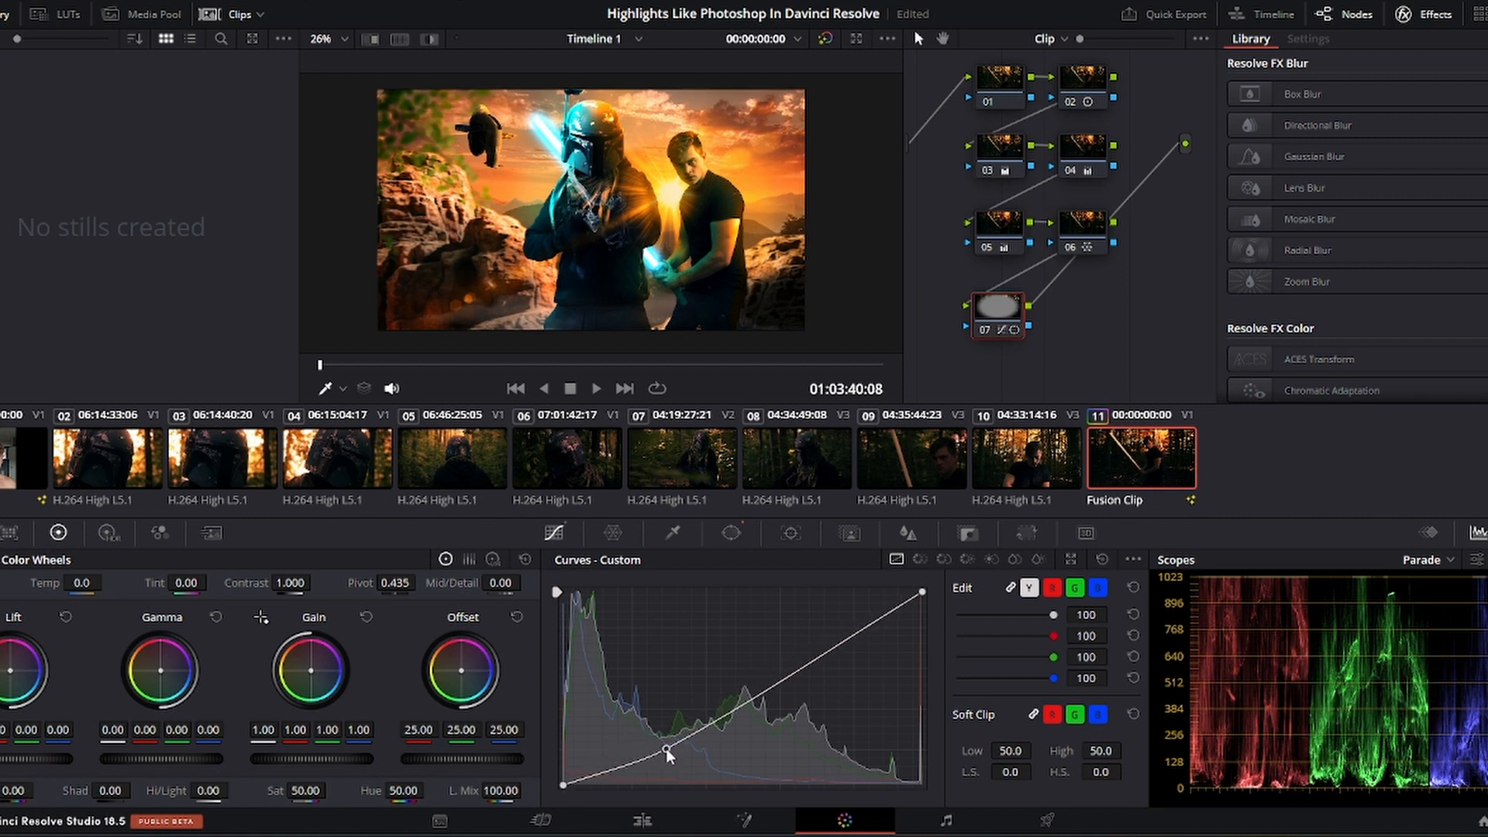
{"action": "left_click_drag", "start_coordinate": [667, 753], "coordinate": [674, 764]}
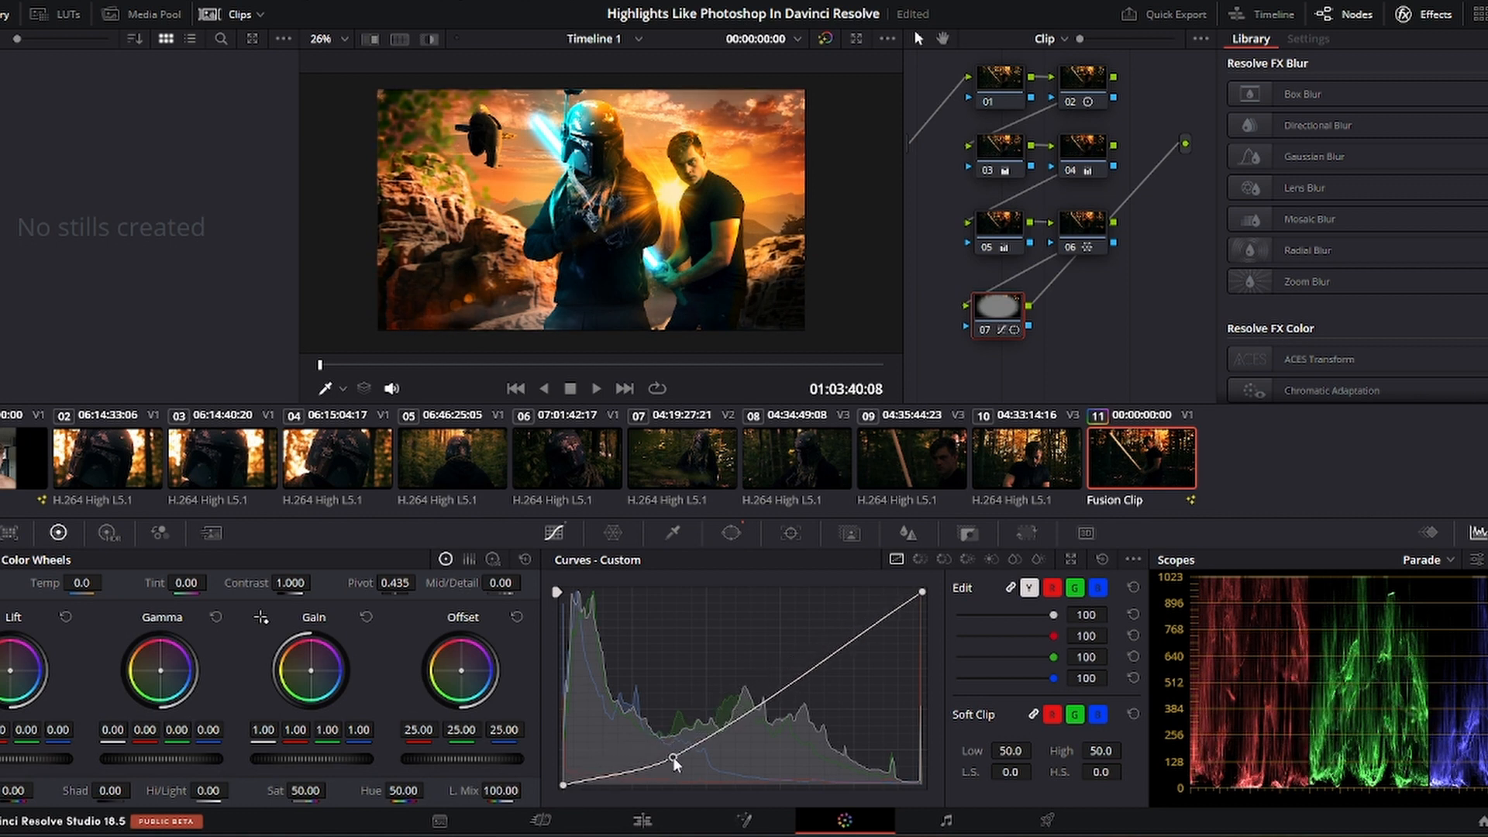